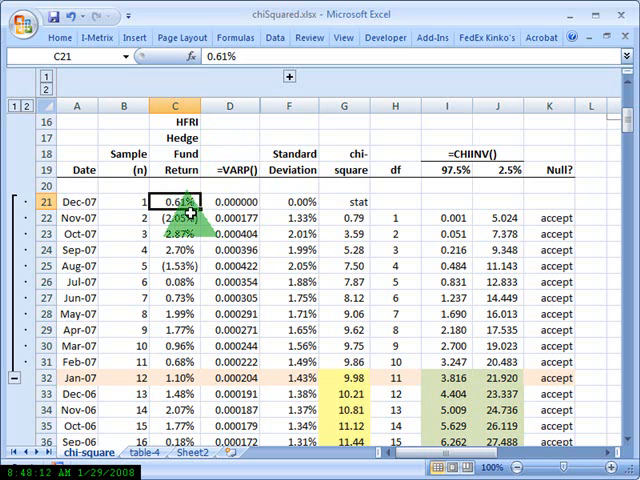
{"action": "mouse_move", "coordinate": [204, 220]}
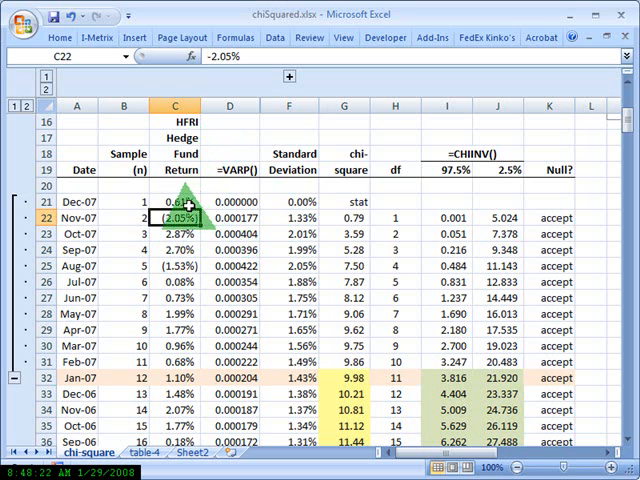
{"action": "mouse_move", "coordinate": [184, 312]}
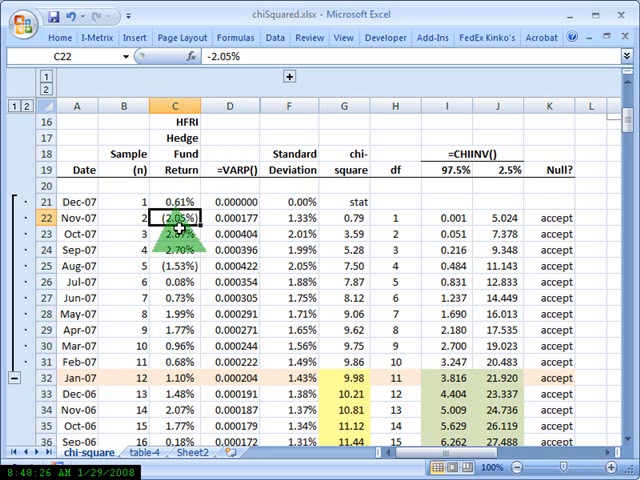
{"action": "mouse_move", "coordinate": [170, 376]}
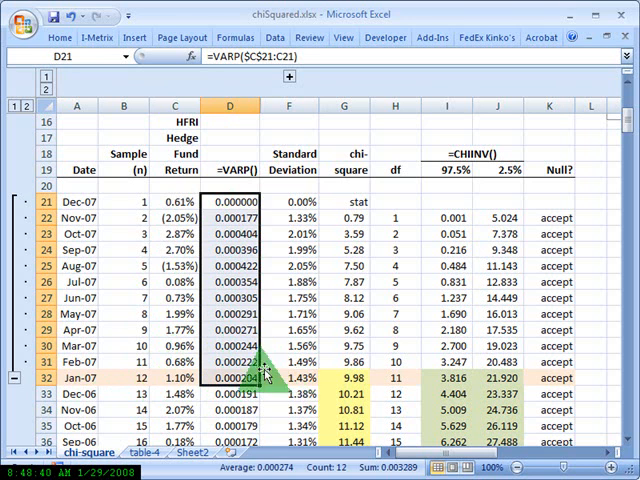
- Review the twelve-month variance and standard deviation formulas against the hypothesised 1.50% value
{"action": "left_click", "coordinate": [232, 384]}
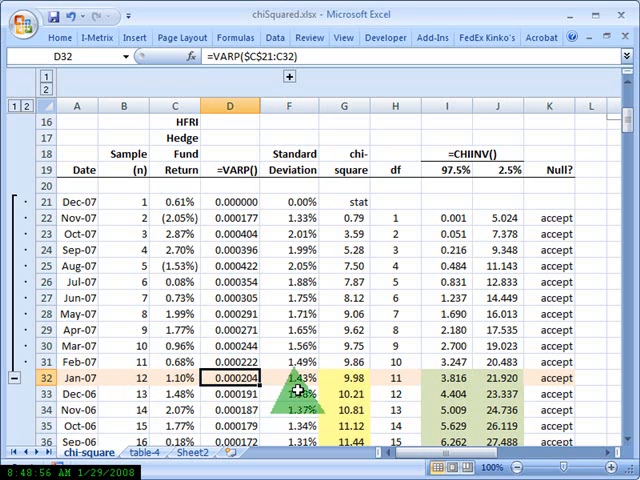
{"action": "left_click", "coordinate": [288, 380]}
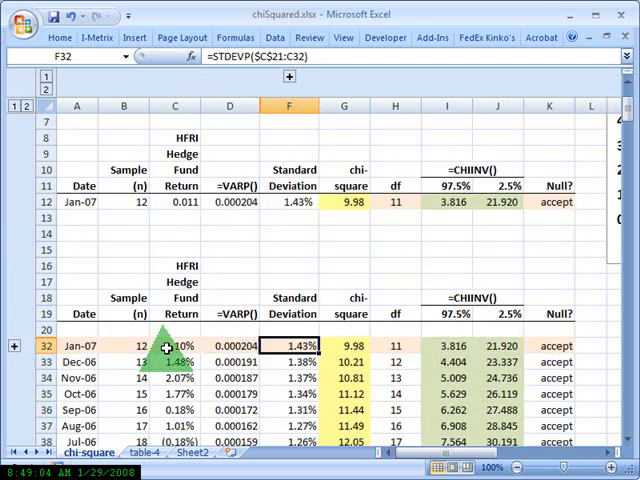
{"action": "scroll", "scroll_direction": "up", "scroll_amount": 3}
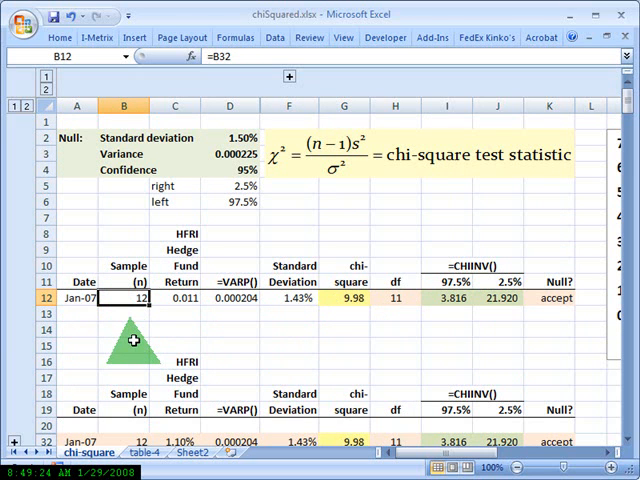
{"action": "mouse_move", "coordinate": [184, 302]}
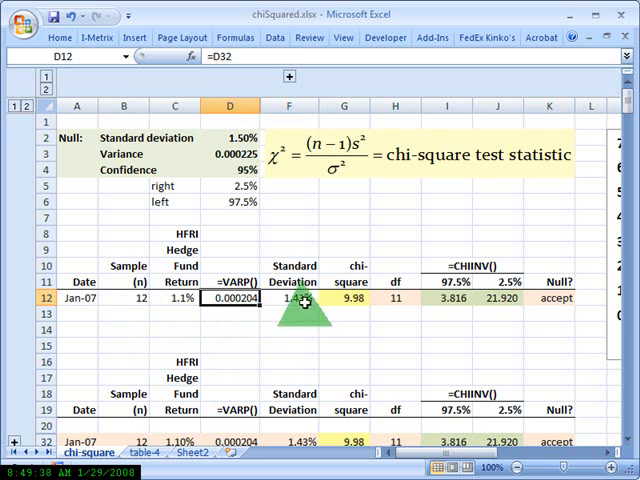
{"action": "left_click", "coordinate": [288, 298]}
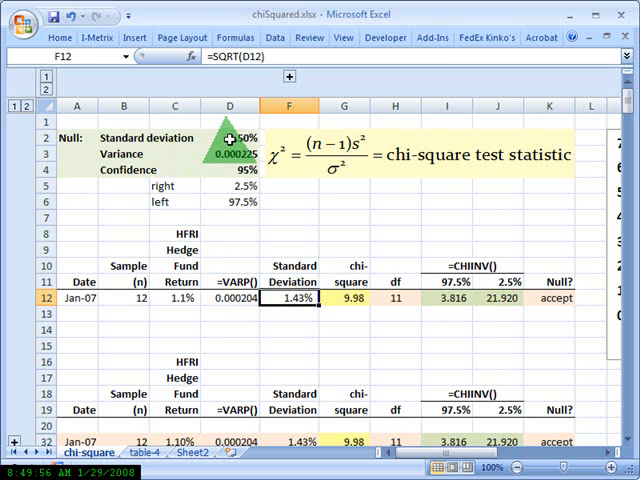
{"action": "left_click", "coordinate": [230, 136]}
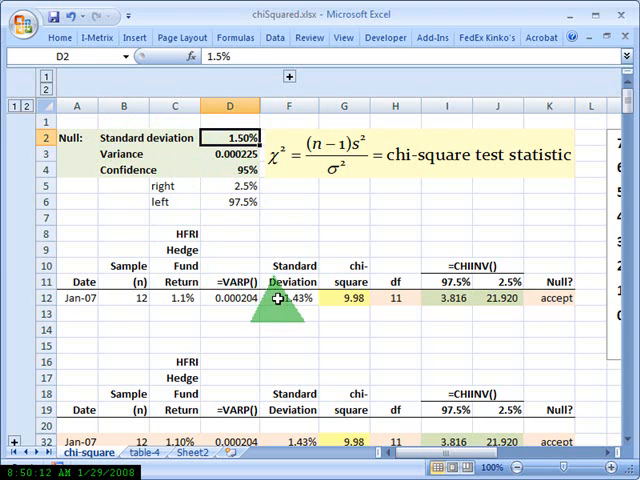
{"action": "left_click", "coordinate": [288, 298]}
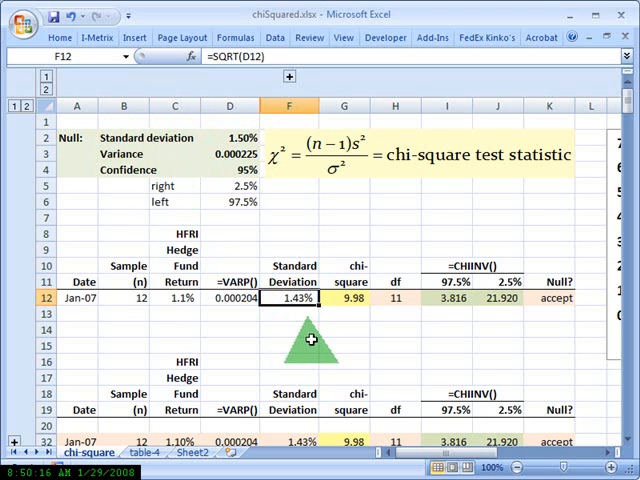
{"action": "mouse_move", "coordinate": [236, 336]}
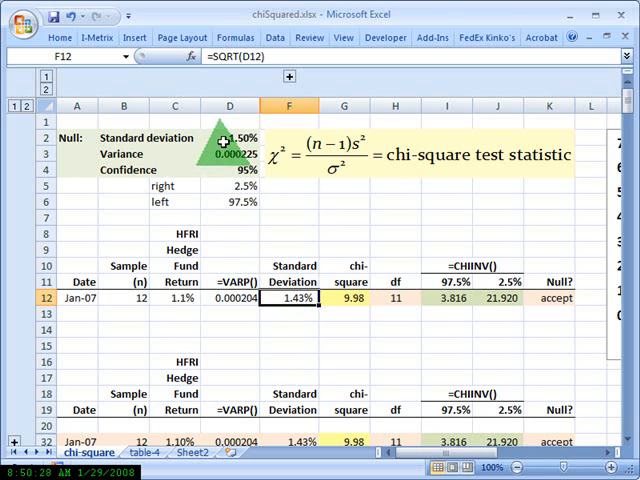
{"action": "mouse_move", "coordinate": [212, 140]}
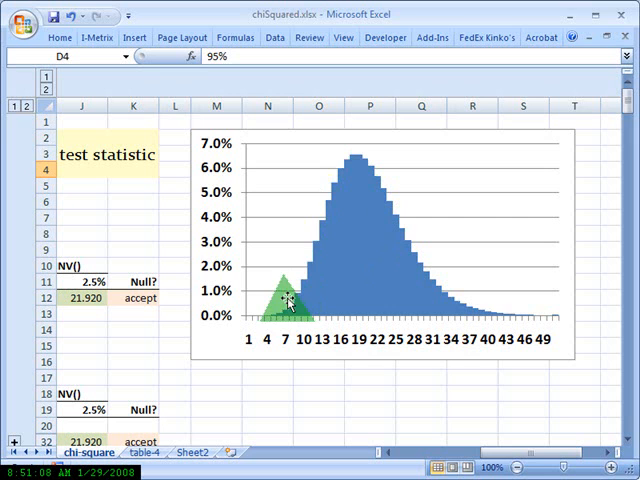
- Trace the summary-row ranges and inspect the Jan-07 chi-square statistic formula
{"action": "left_click_drag", "start_coordinate": [284, 300], "coordinate": [384, 218]}
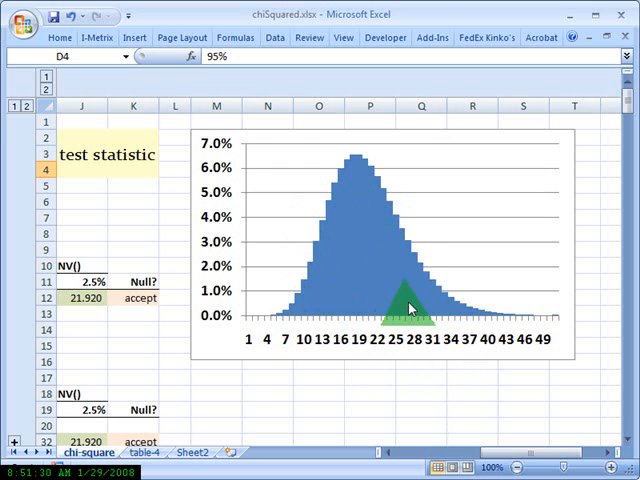
{"action": "left_click_drag", "start_coordinate": [410, 300], "coordinate": [284, 300]}
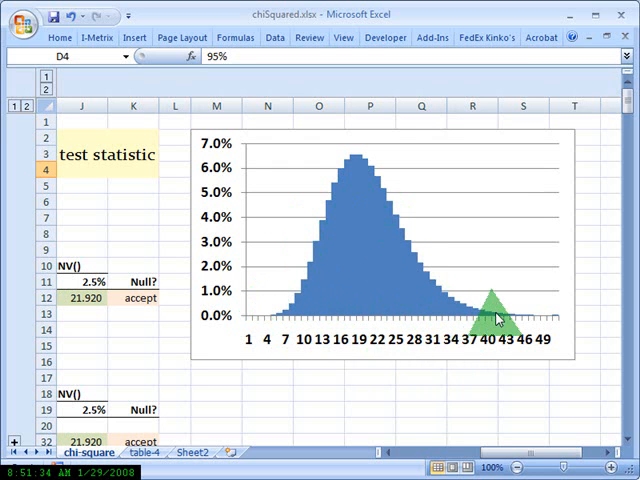
{"action": "left_click_drag", "start_coordinate": [490, 310], "coordinate": [356, 364]}
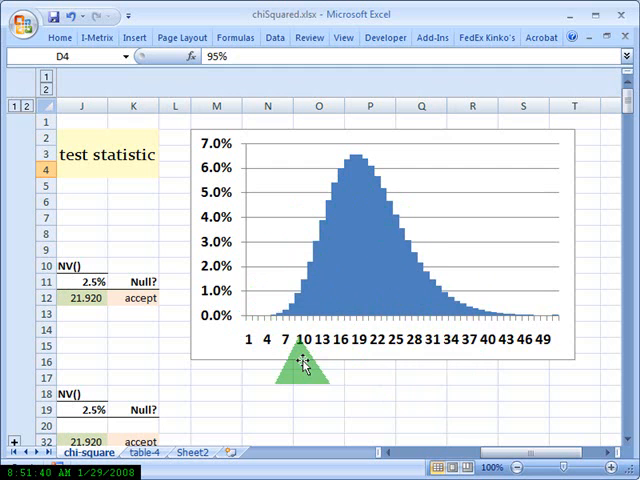
{"action": "left_click_drag", "start_coordinate": [300, 370], "coordinate": [292, 290]}
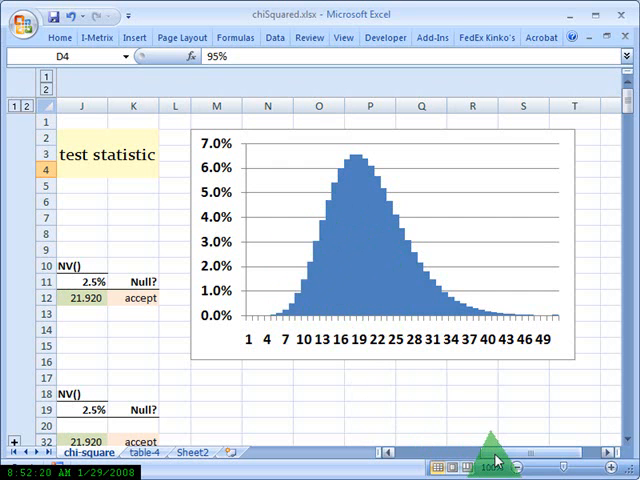
{"action": "scroll", "scroll_direction": "left", "scroll_amount": 3}
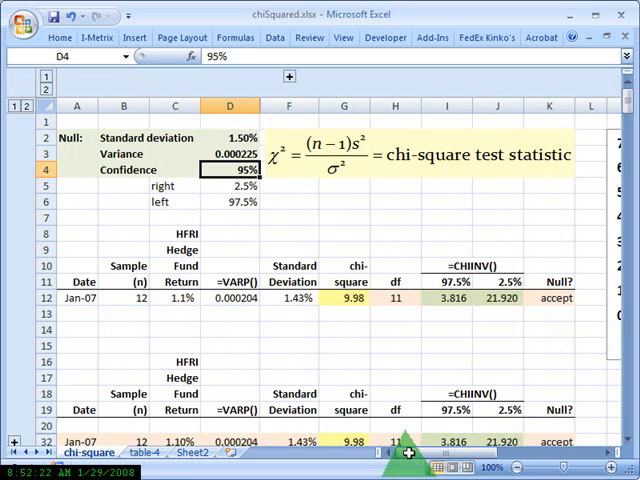
{"action": "mouse_move", "coordinate": [310, 224]}
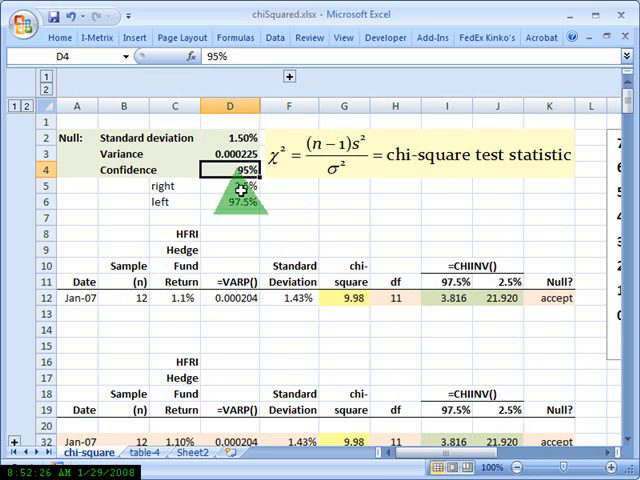
{"action": "left_click", "coordinate": [228, 184]}
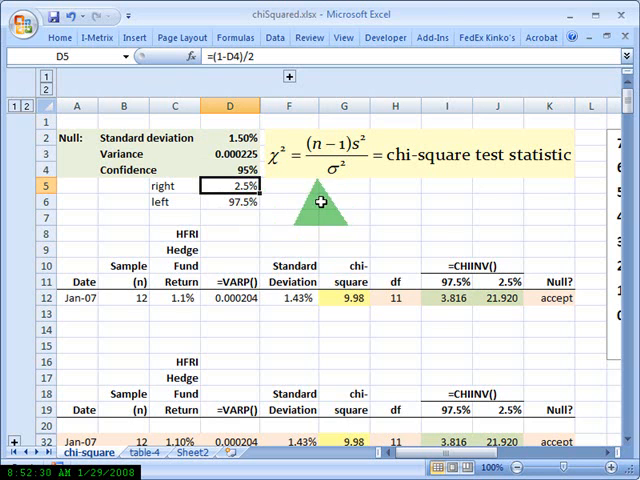
{"action": "left_click", "coordinate": [232, 200]}
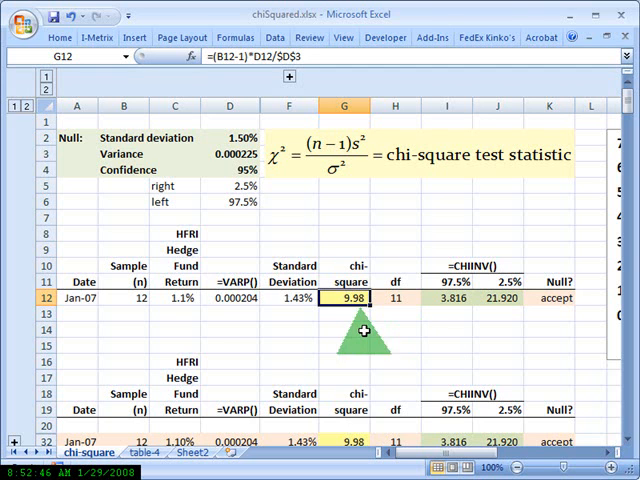
{"action": "mouse_move", "coordinate": [330, 252]}
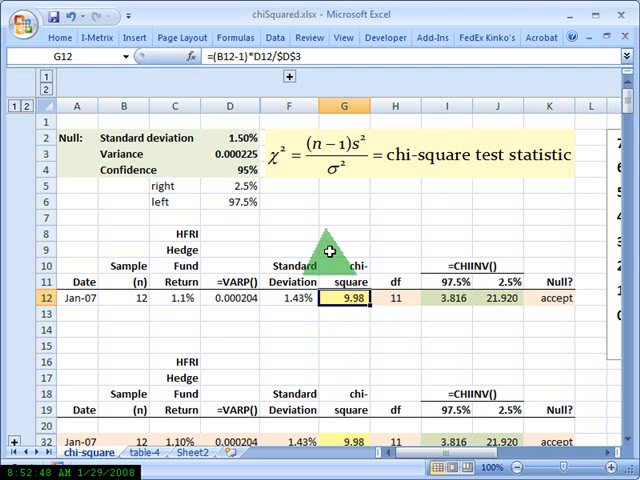
{"action": "mouse_move", "coordinate": [402, 210]}
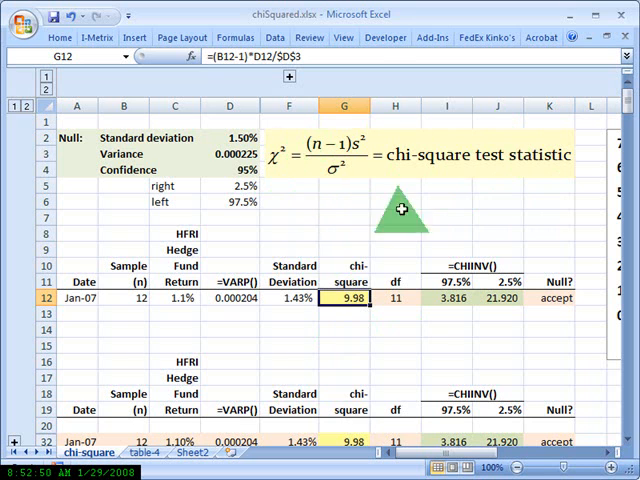
{"action": "mouse_move", "coordinate": [296, 190]}
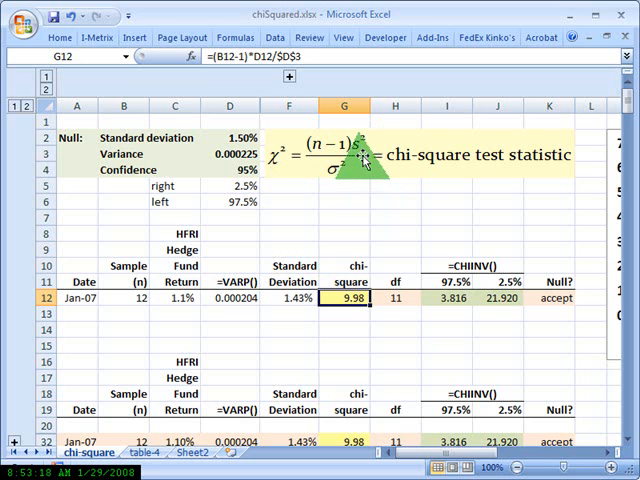
- Inspect the Jan-07 CHIINV bound formula and its standard deviation formula
{"action": "left_click_drag", "start_coordinate": [360, 160], "coordinate": [330, 190]}
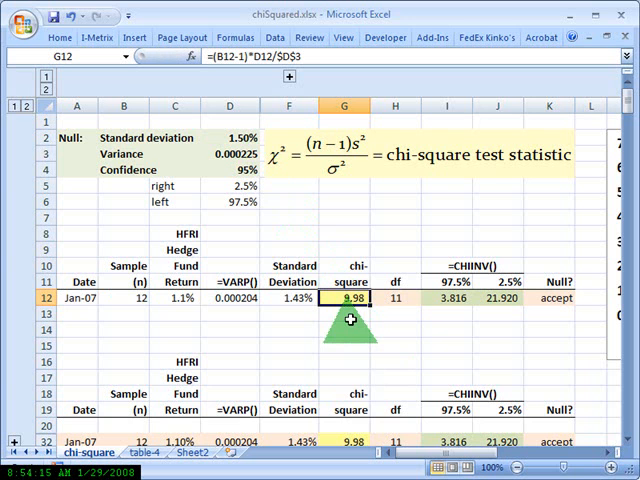
{"action": "mouse_move", "coordinate": [348, 316]}
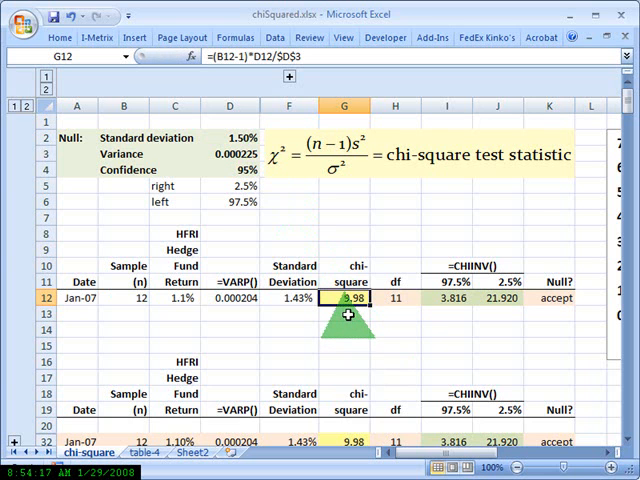
{"action": "mouse_move", "coordinate": [420, 460]}
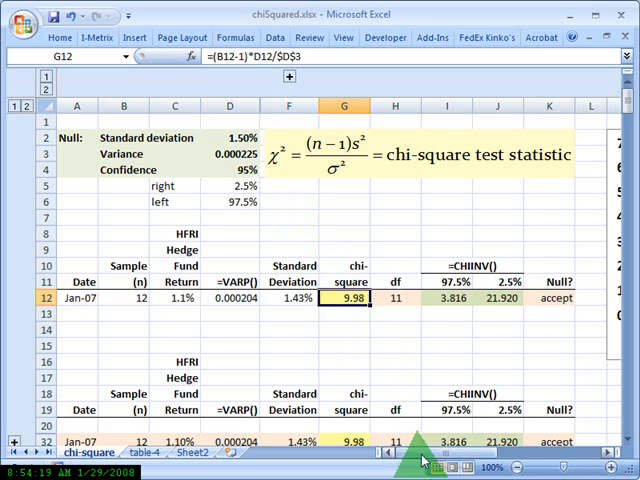
{"action": "scroll", "scroll_direction": "right", "scroll_amount": 3}
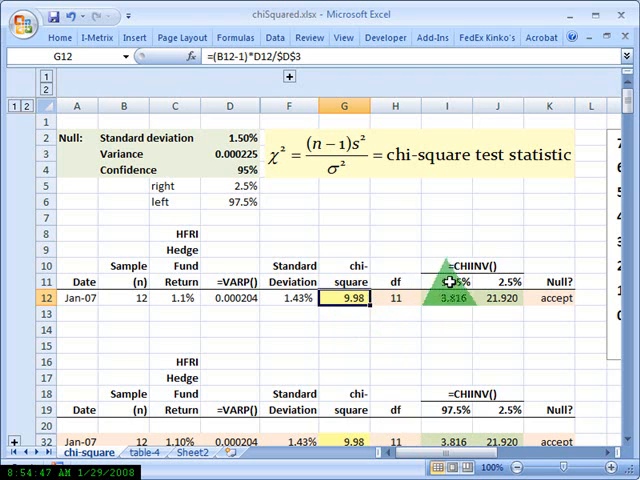
{"action": "left_click", "coordinate": [394, 298]}
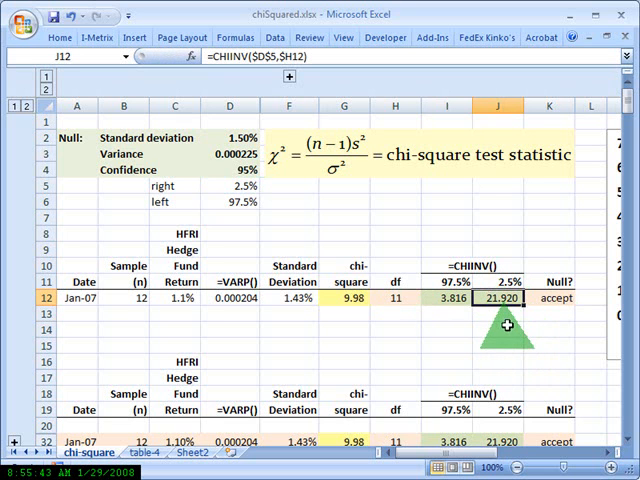
{"action": "scroll", "scroll_direction": "right", "scroll_amount": 3}
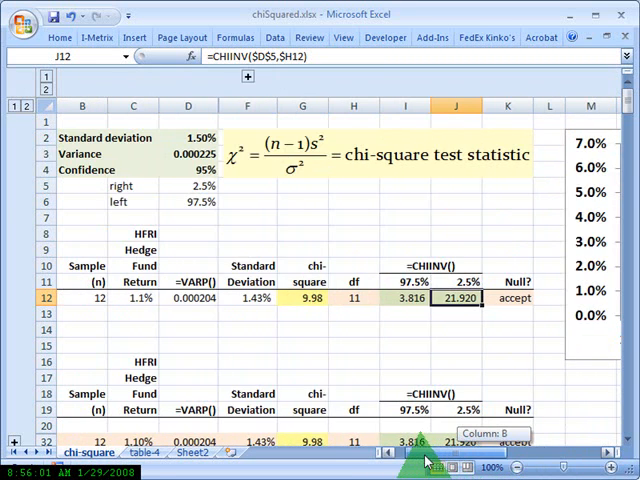
{"action": "scroll", "scroll_direction": "left", "scroll_amount": 3}
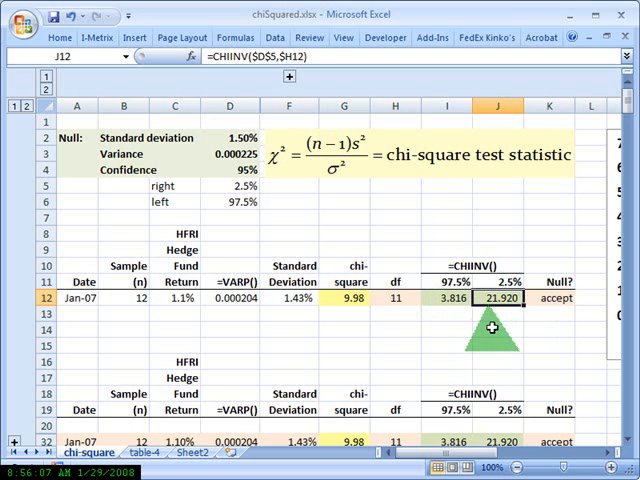
{"action": "mouse_move", "coordinate": [488, 326]}
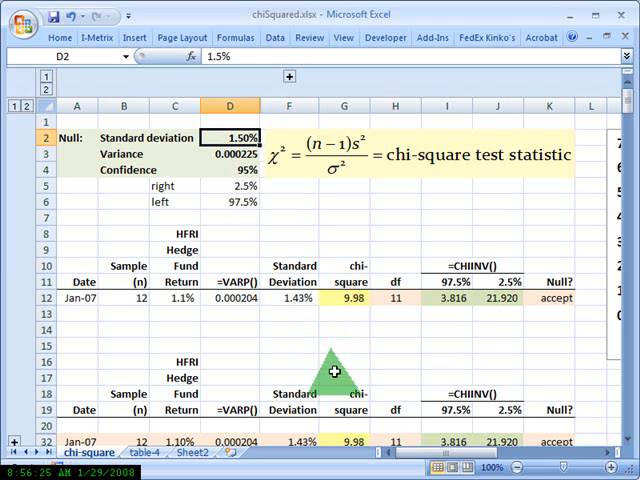
{"action": "left_click", "coordinate": [548, 298]}
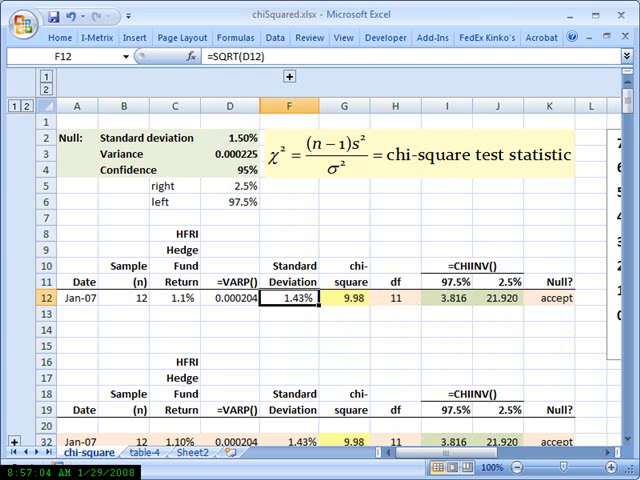
- Move to the Dec-99 row and examine its accept/reject IF formula and standard deviation
{"action": "scroll", "scroll_direction": "down", "scroll_amount": 3}
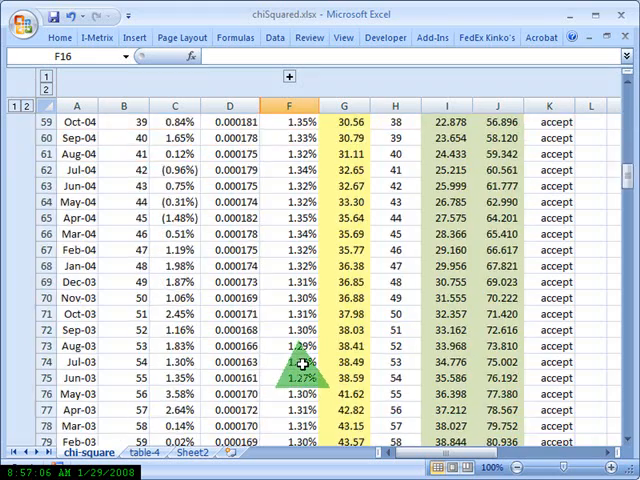
{"action": "scroll", "scroll_direction": "down", "scroll_amount": 3}
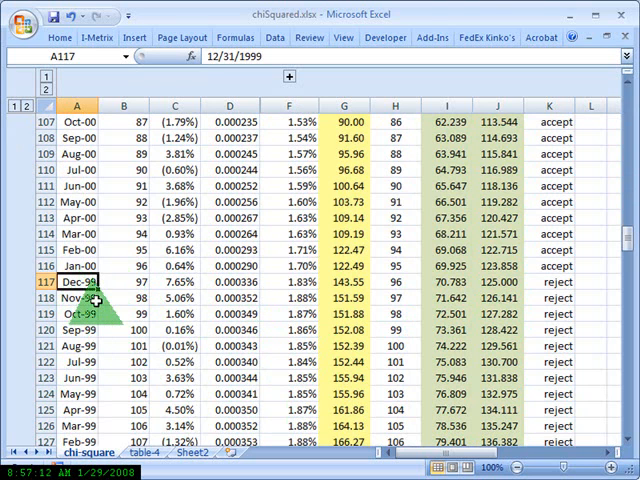
{"action": "left_click", "coordinate": [124, 280]}
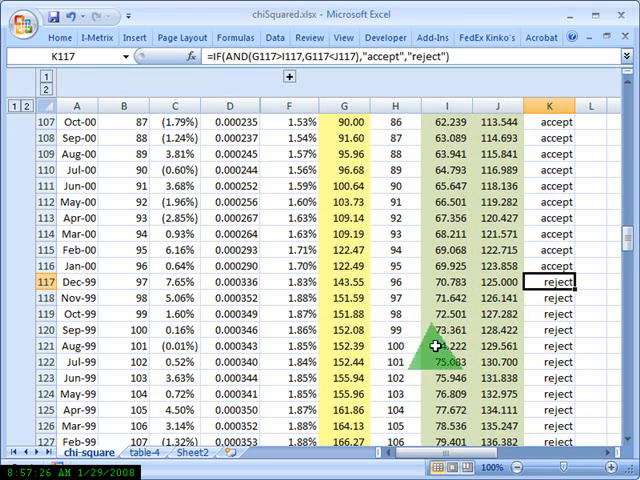
{"action": "left_click", "coordinate": [286, 280]}
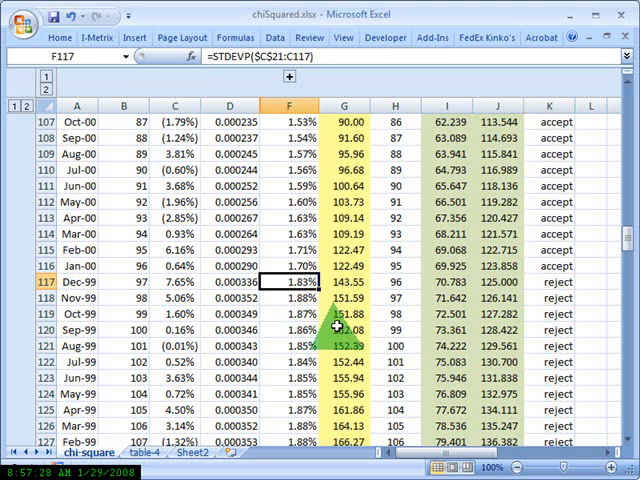